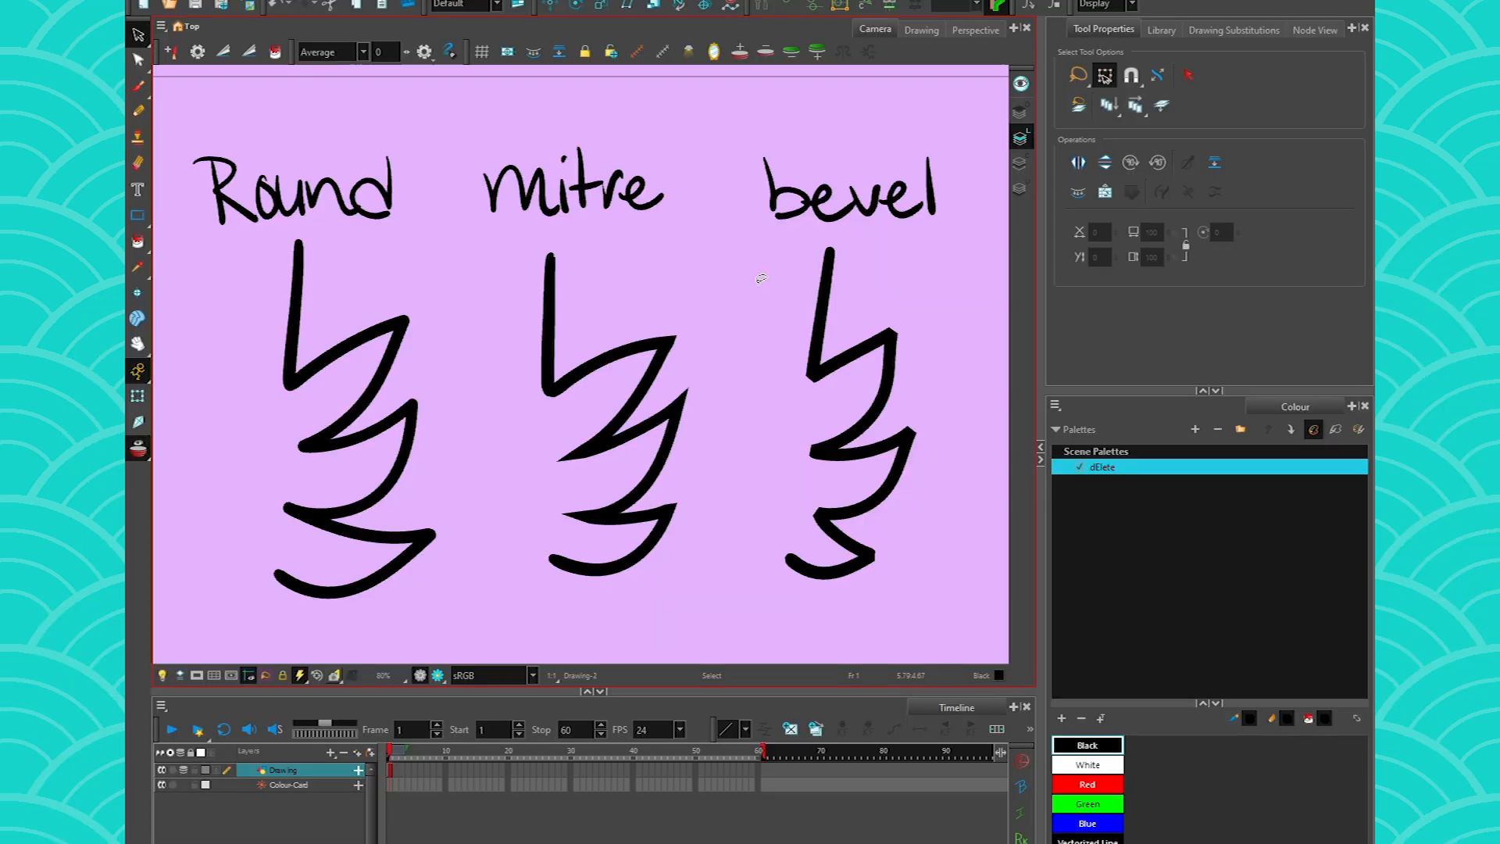
mouse_move(231, 469)
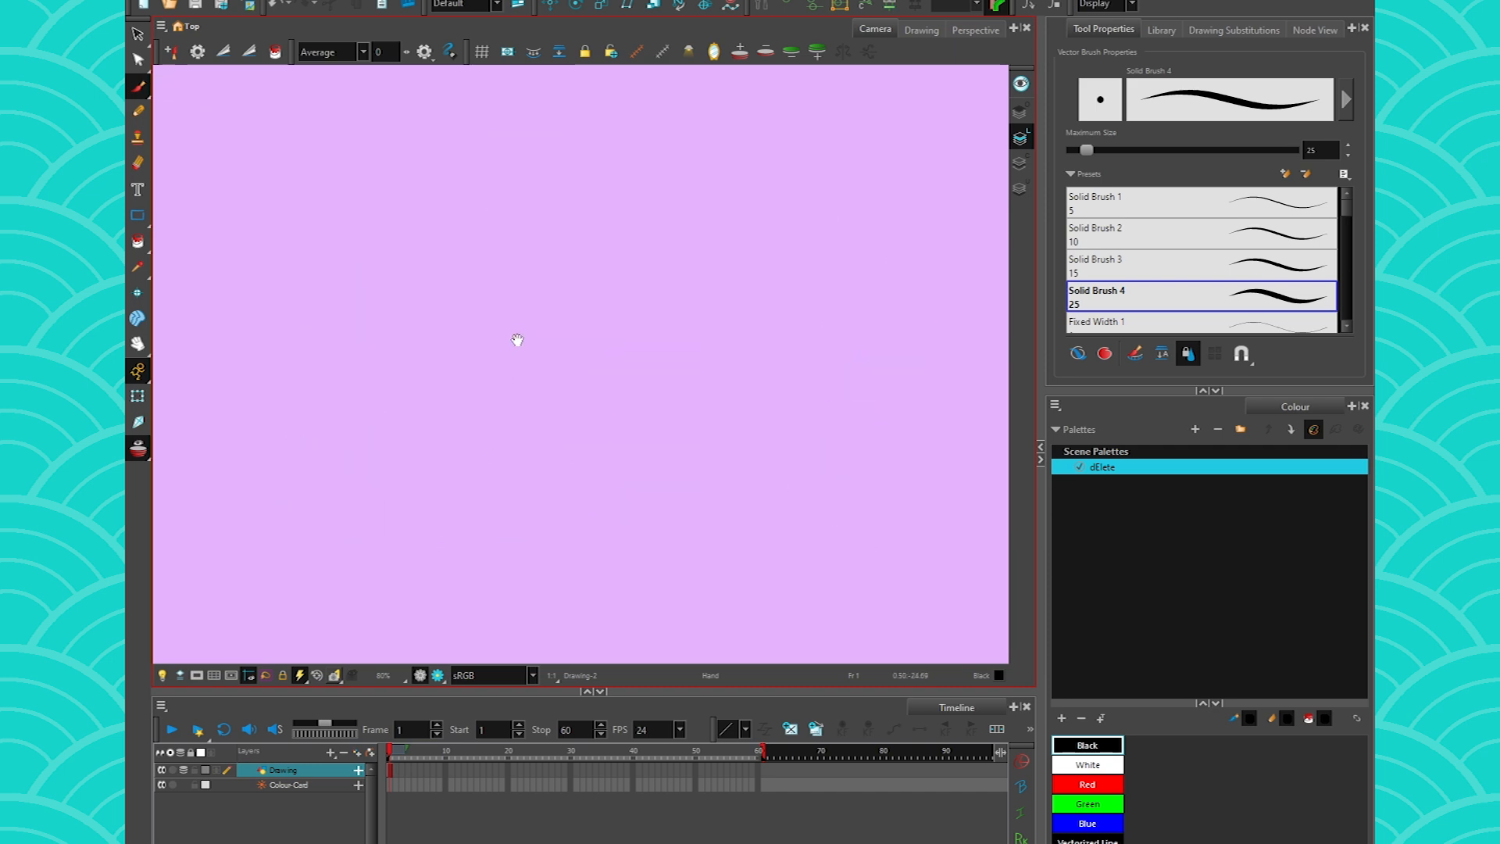
Step: Draw a thick zigzag brush stroke across the empty Camera view
drag(495, 174, 644, 378)
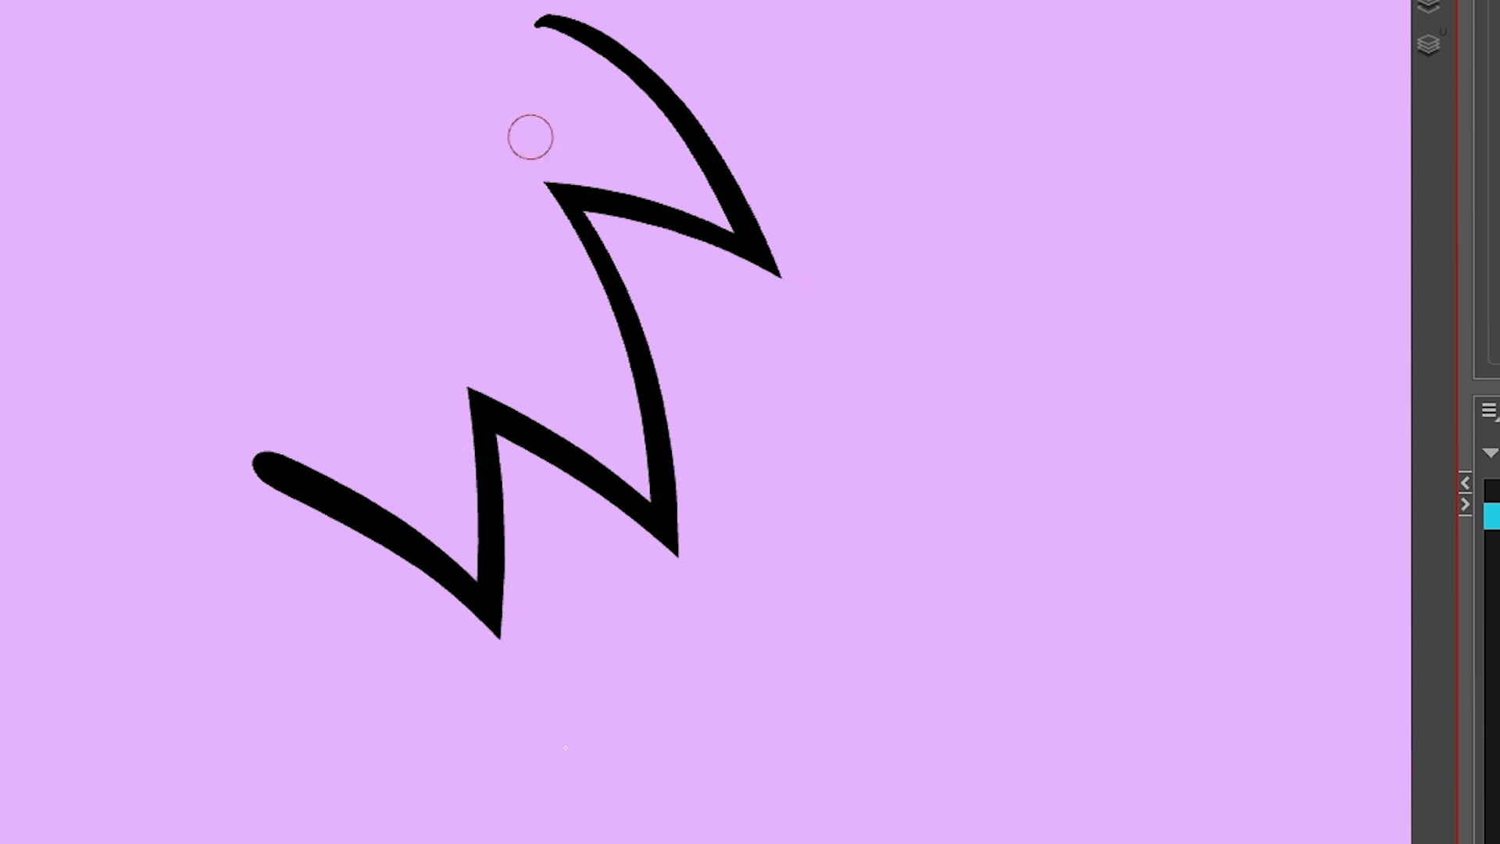
mouse_move(936, 480)
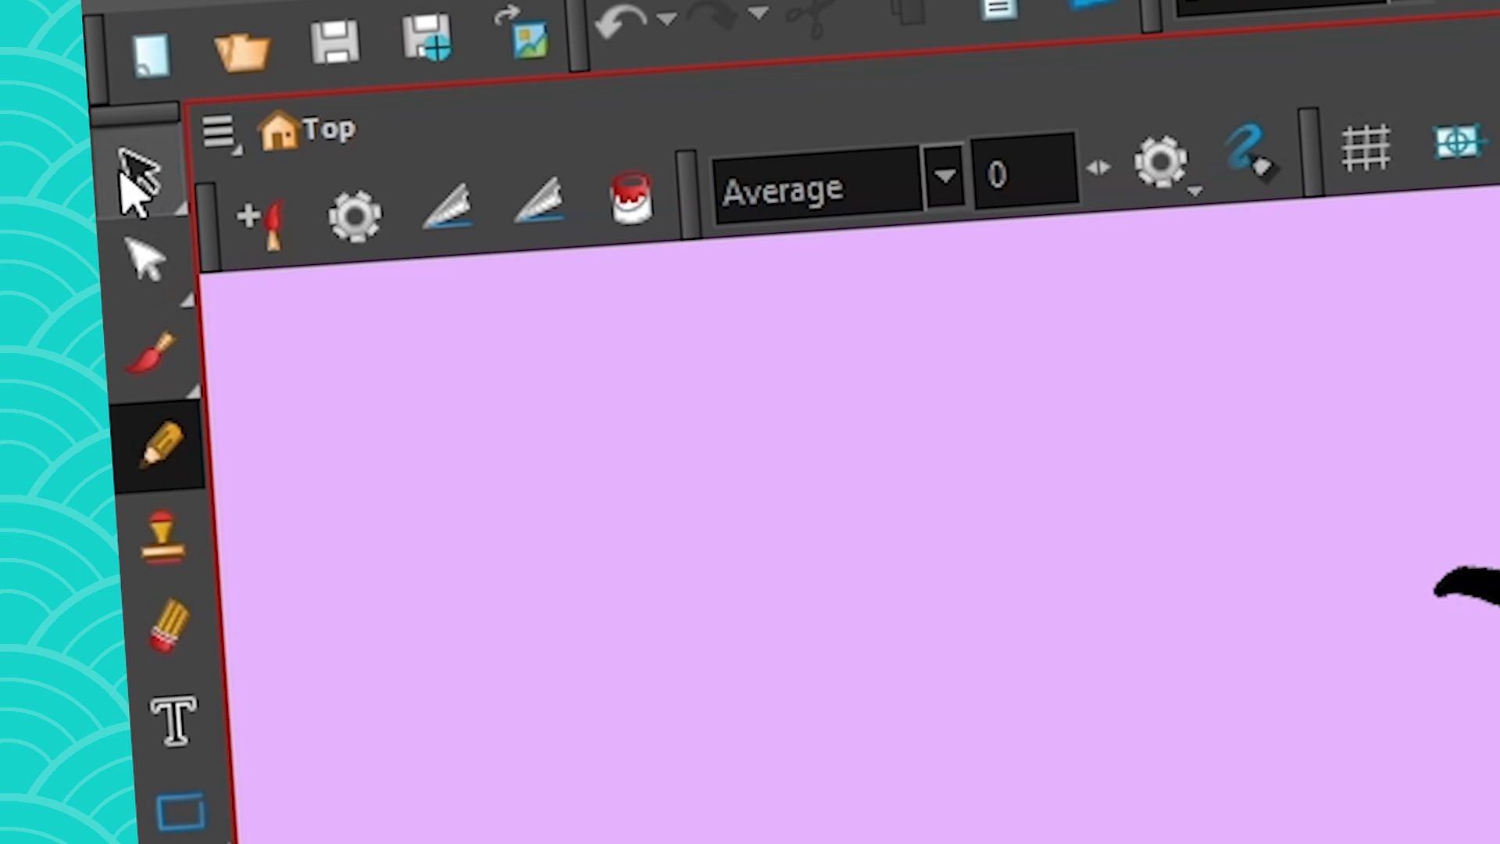
Step: Choose the Select tool from the Tools toolbar pop-up
click(141, 172)
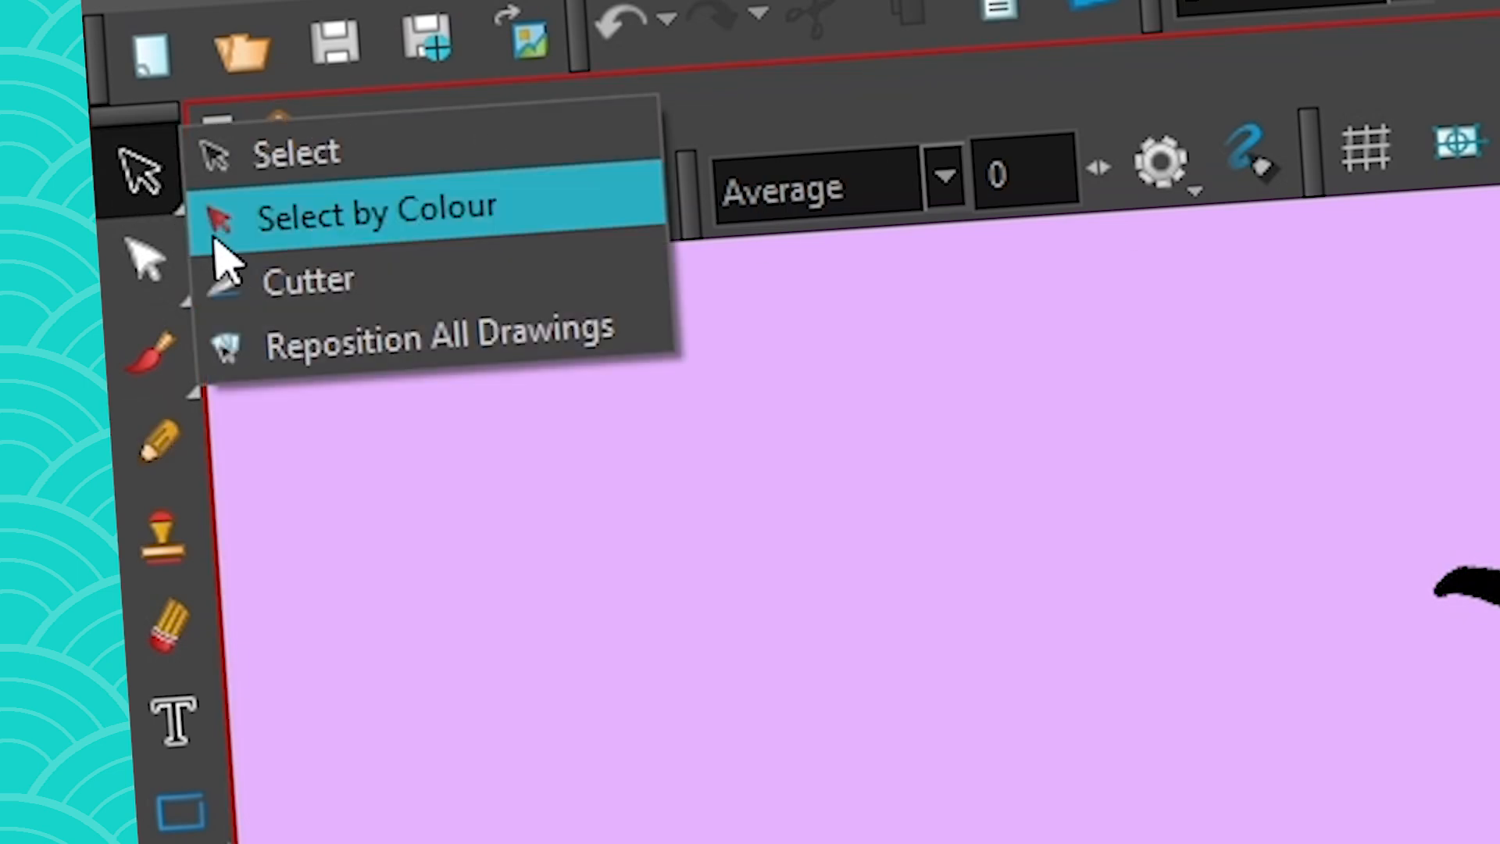
click(308, 282)
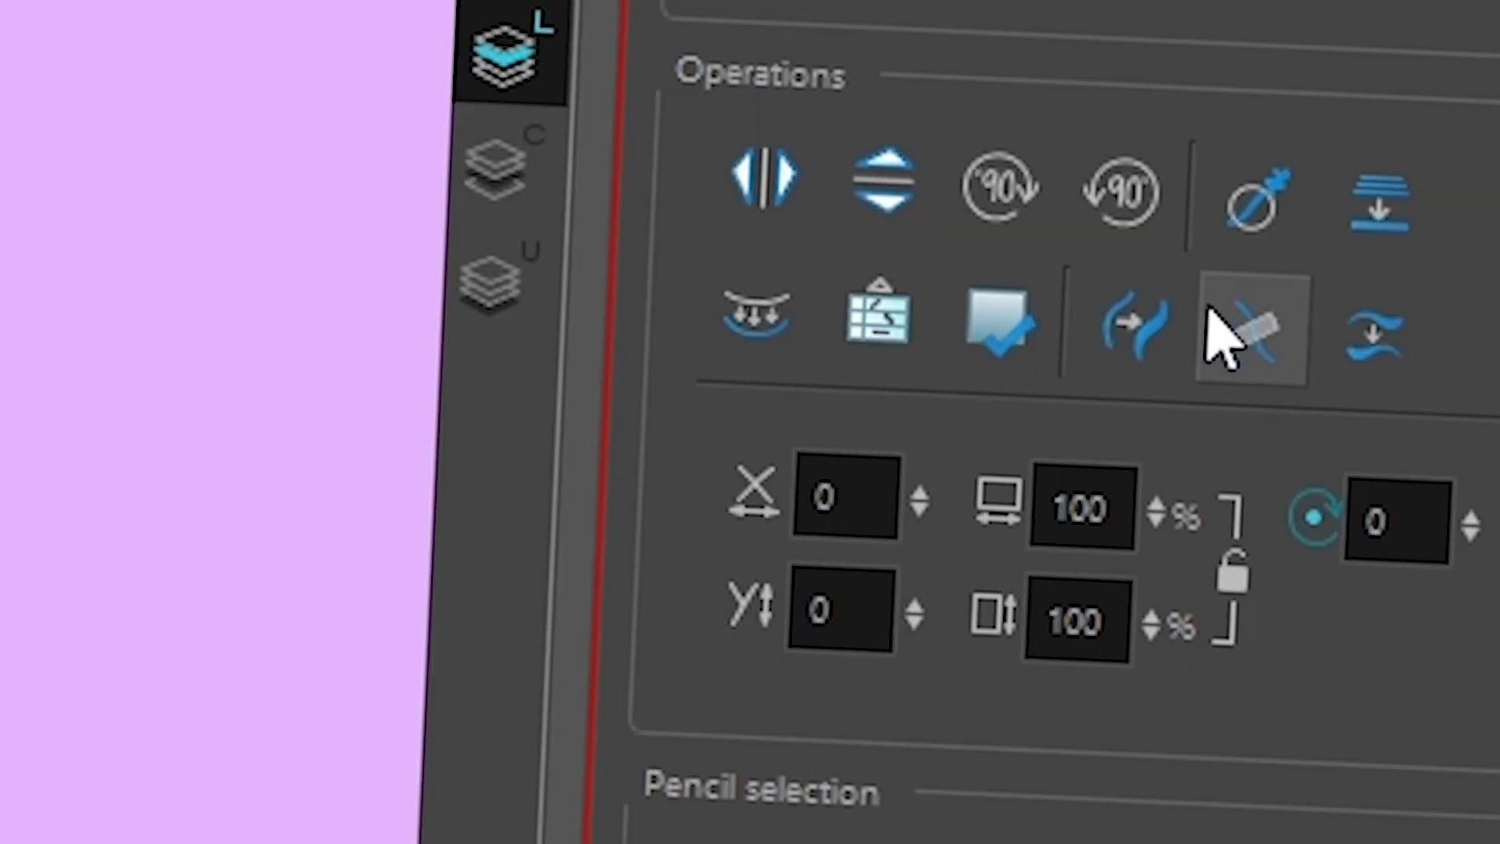
mouse_move(1248, 338)
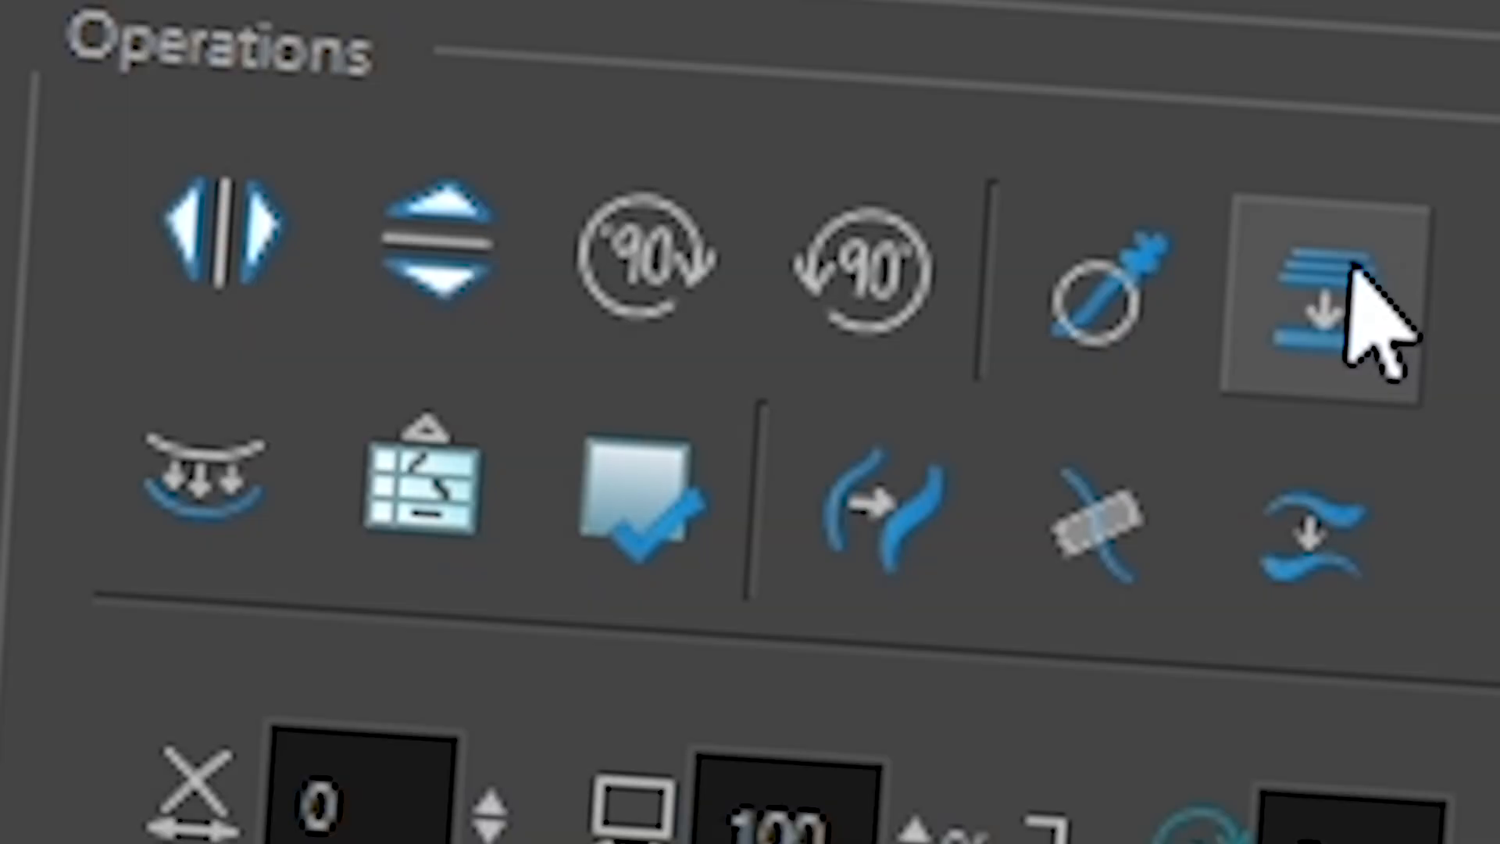
mouse_move(1359, 290)
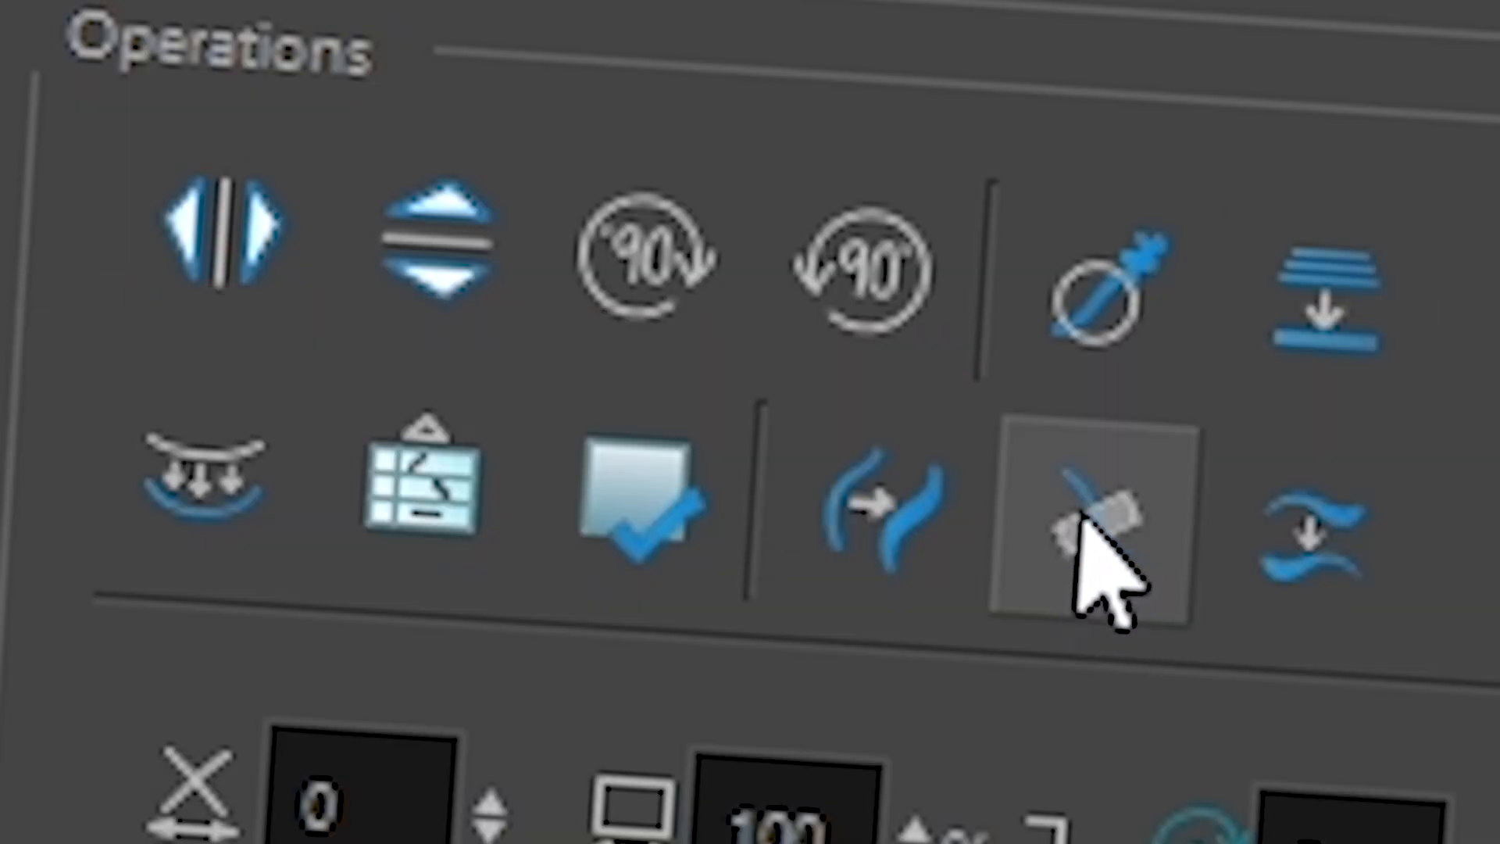
mouse_move(1090, 554)
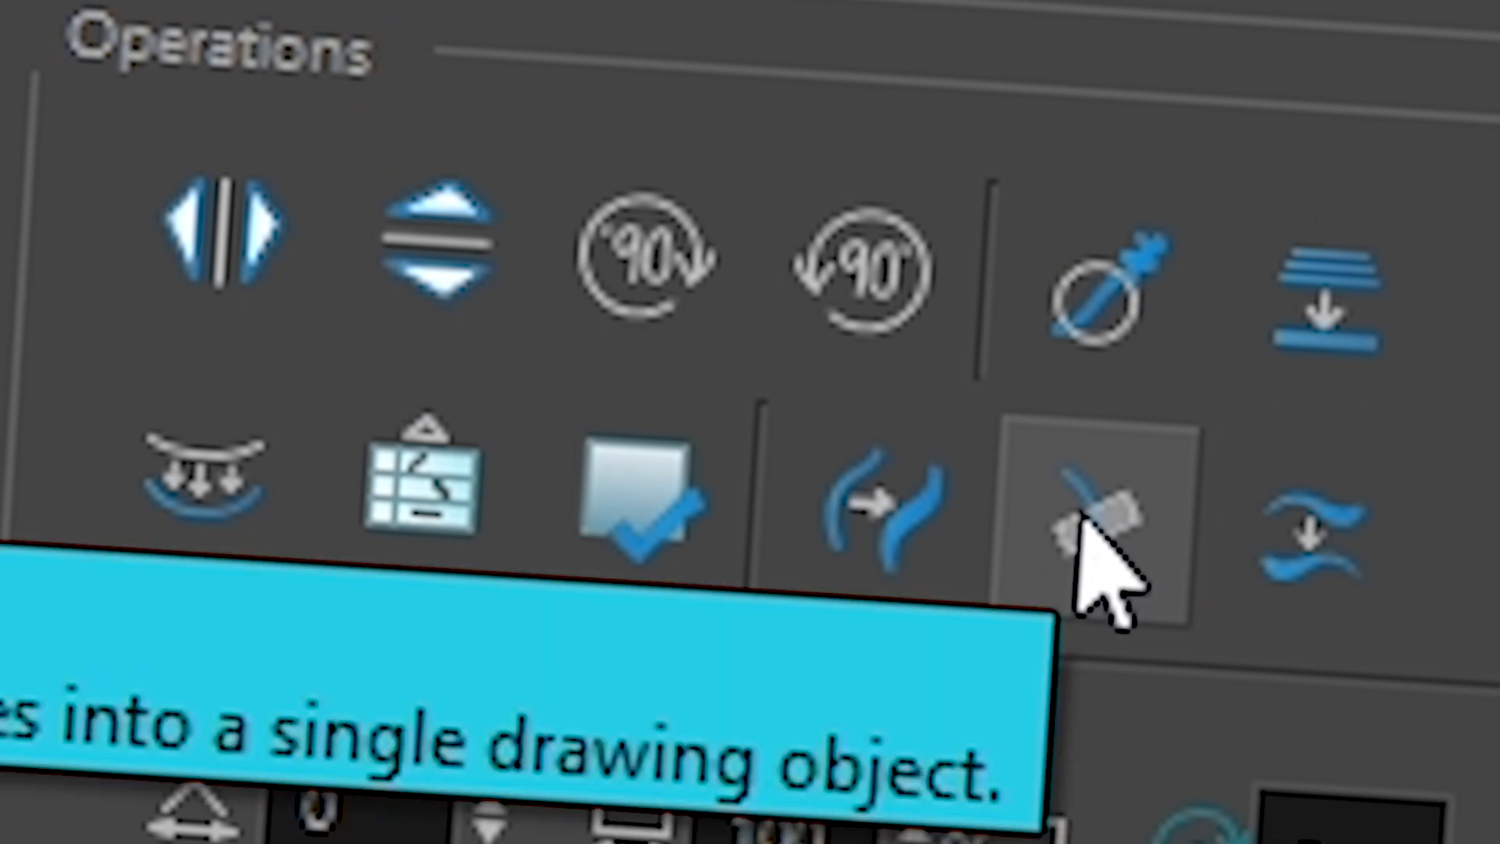
Step: Merge the selected zigzag's pencil lines into one drawing object
click(1092, 520)
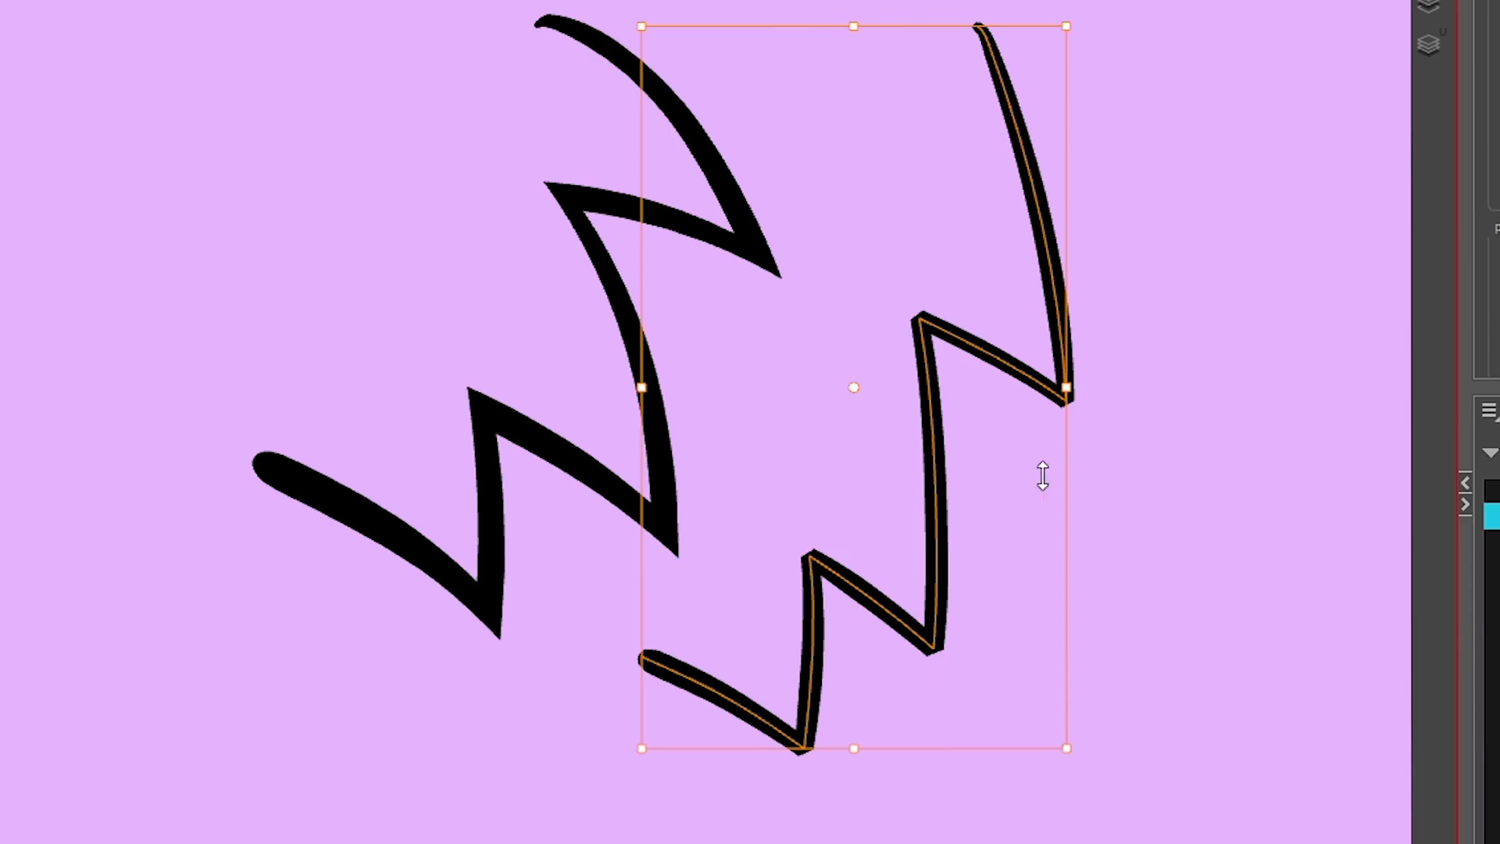
mouse_move(818, 735)
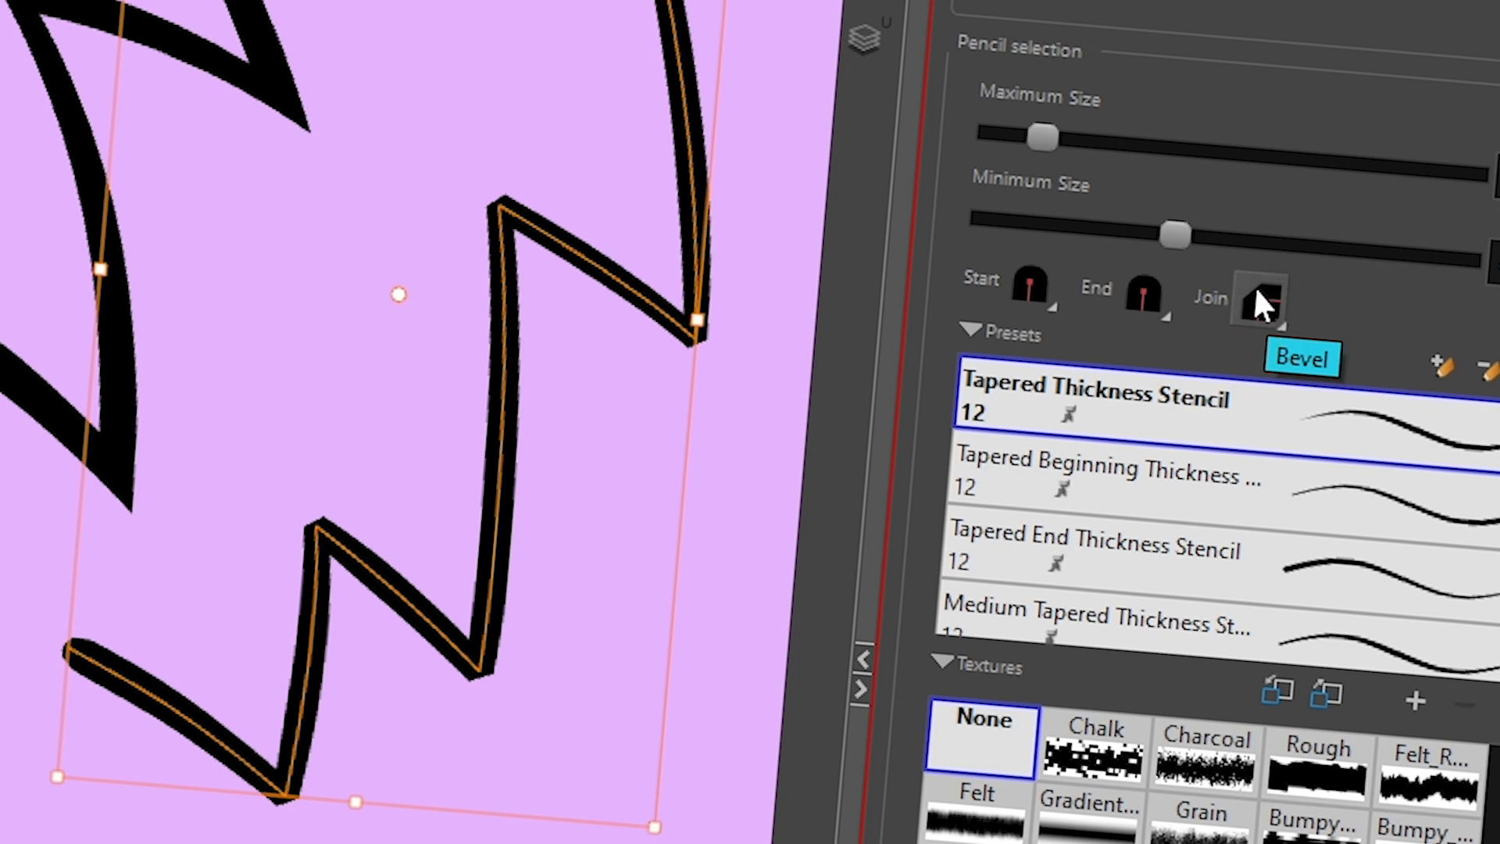
Step: Set the merged zigzag's Join style to Mitre for sharp corners
click(1262, 299)
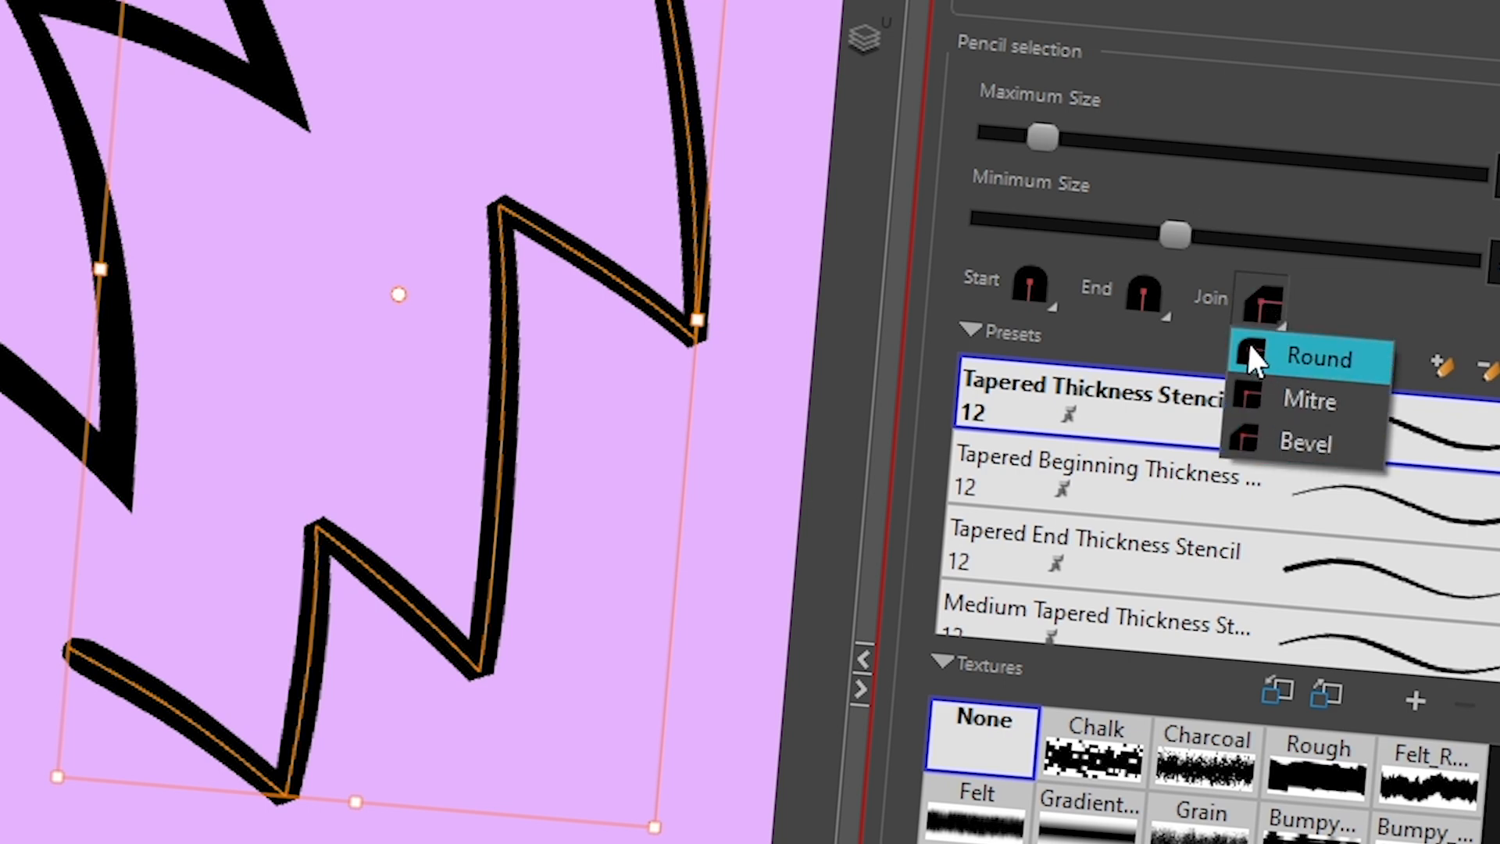
mouse_move(1305, 409)
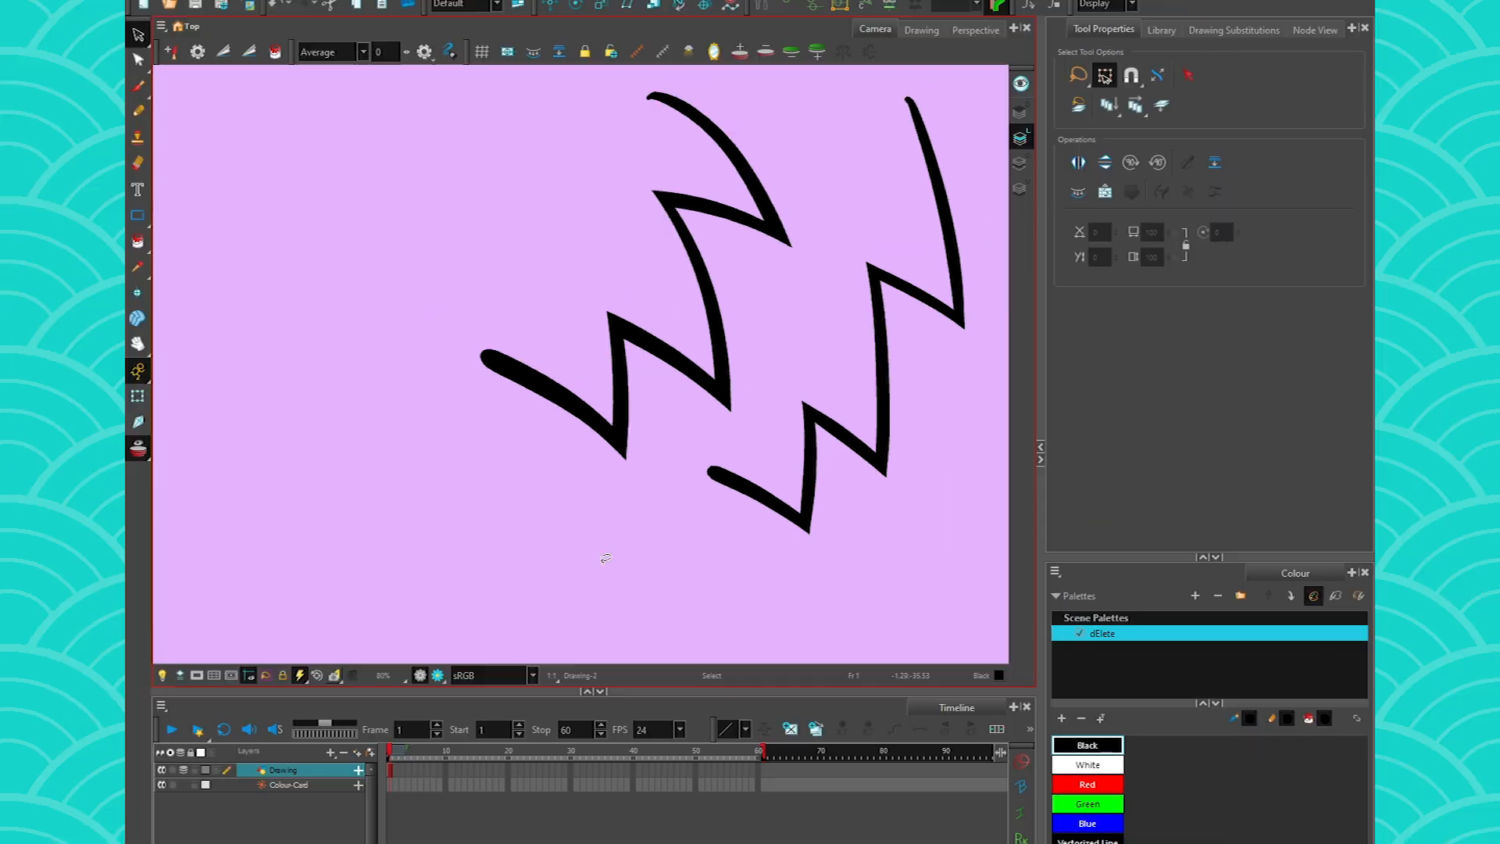
mouse_move(478, 514)
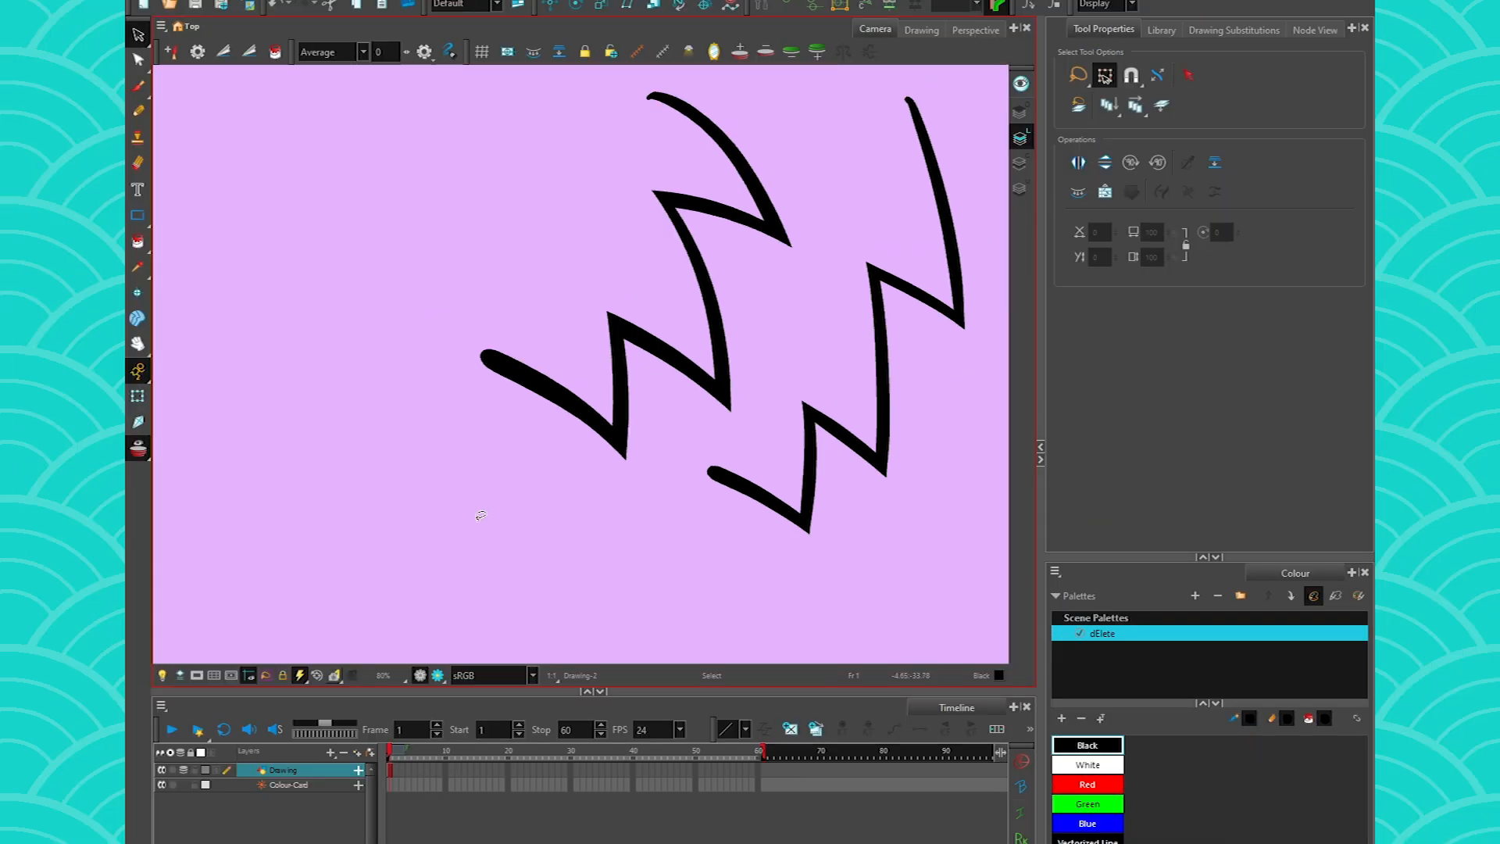
click(138, 110)
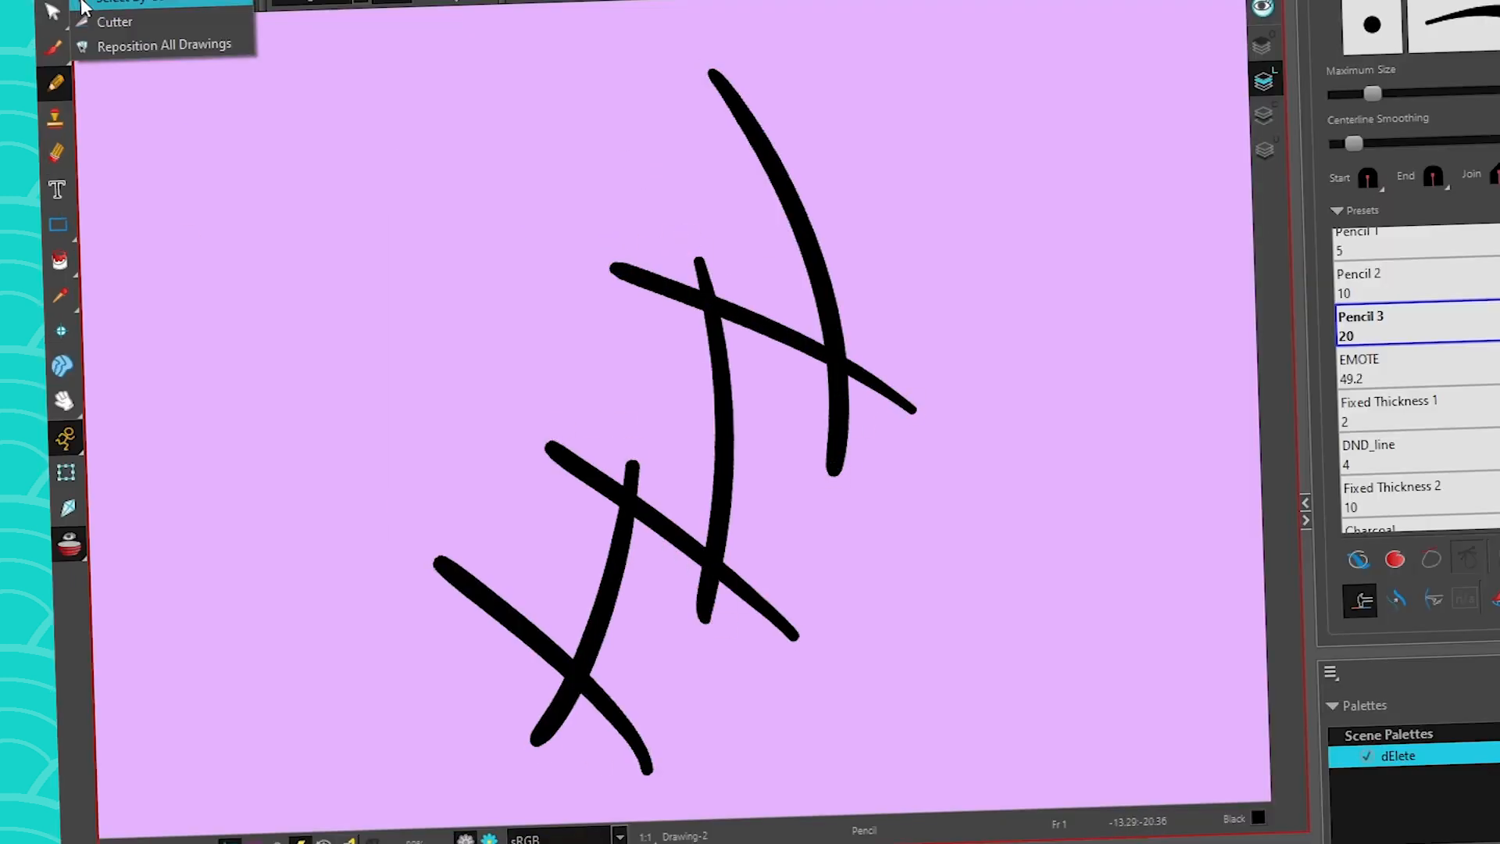
Step: Set the zigzag's join to Mitre and delete the extra V-shaped stroke
click(118, 22)
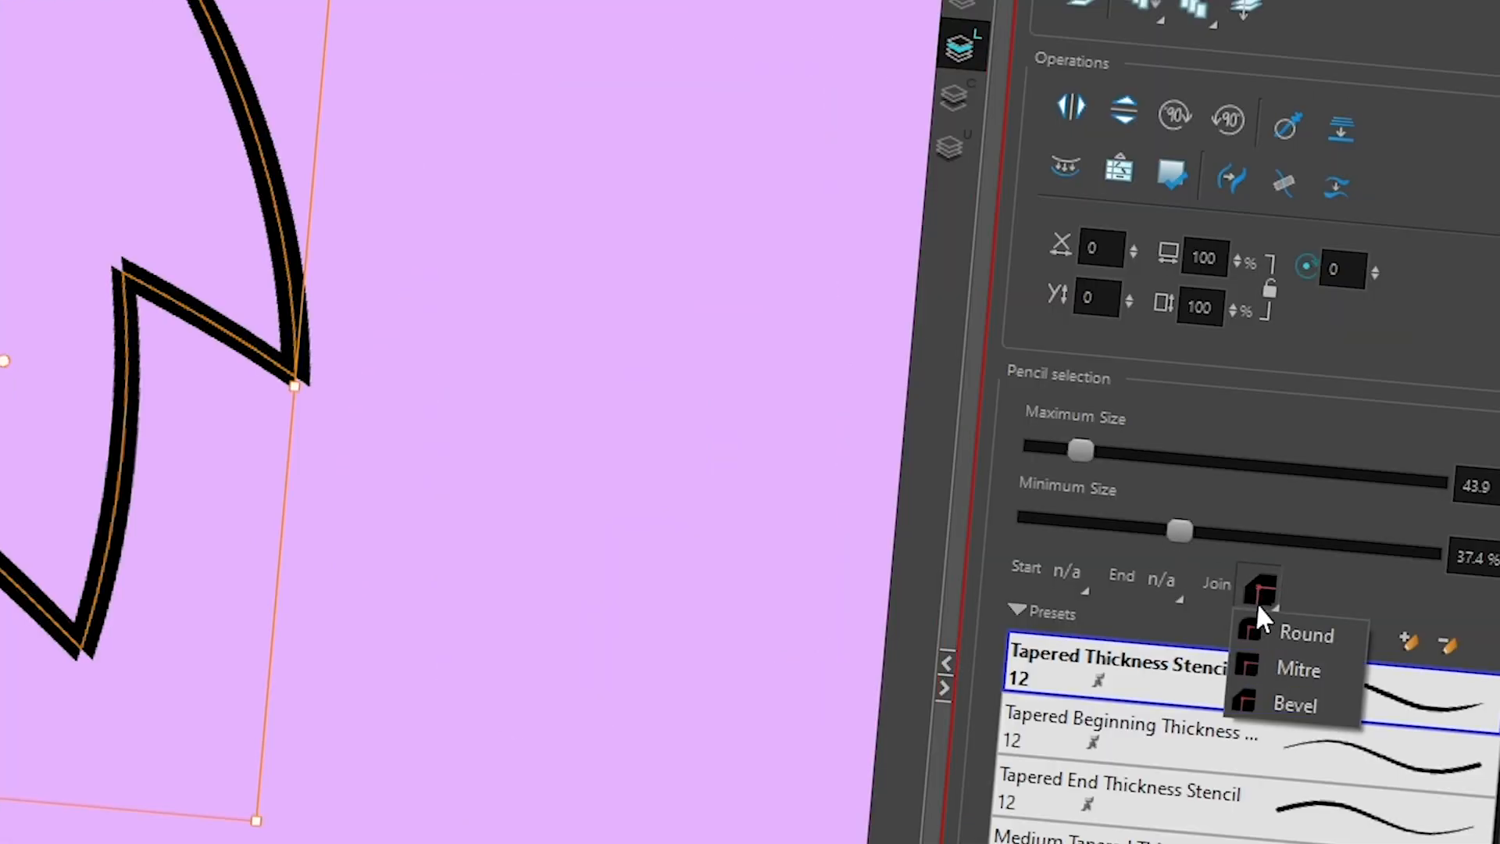
click(1300, 670)
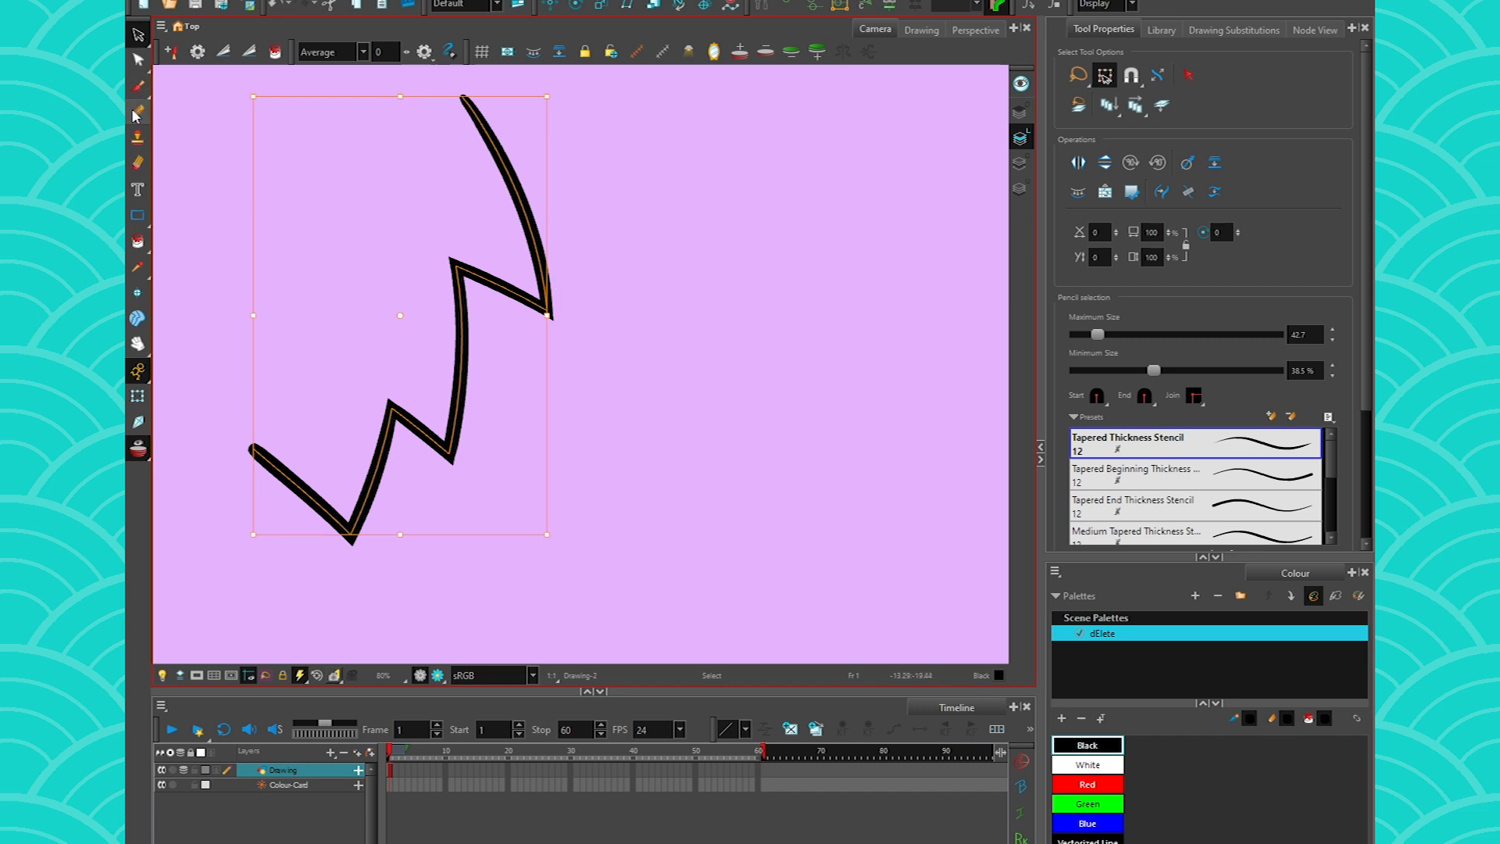
click(137, 113)
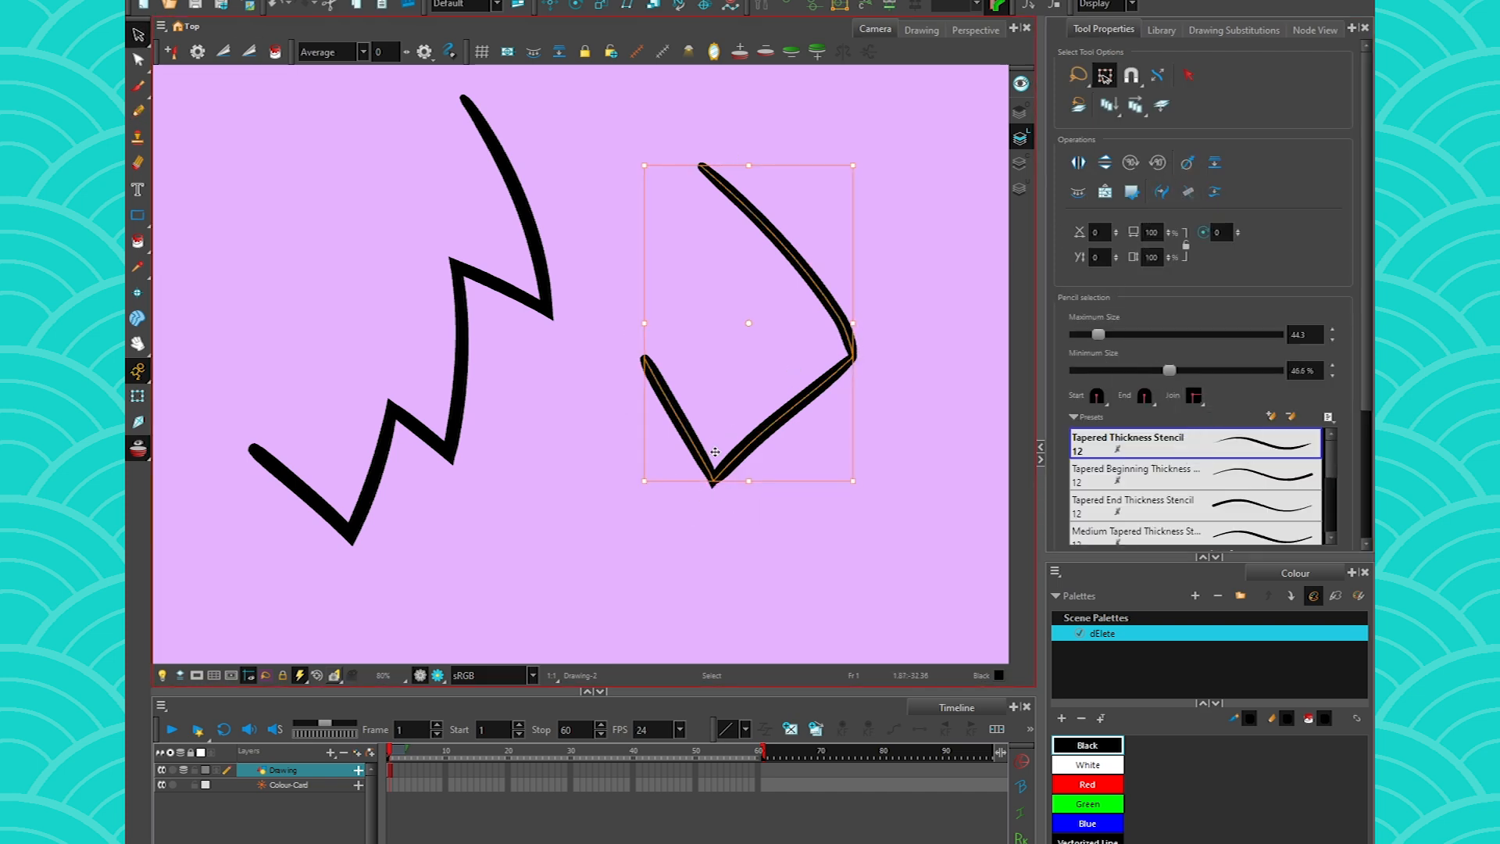
key(Delete)
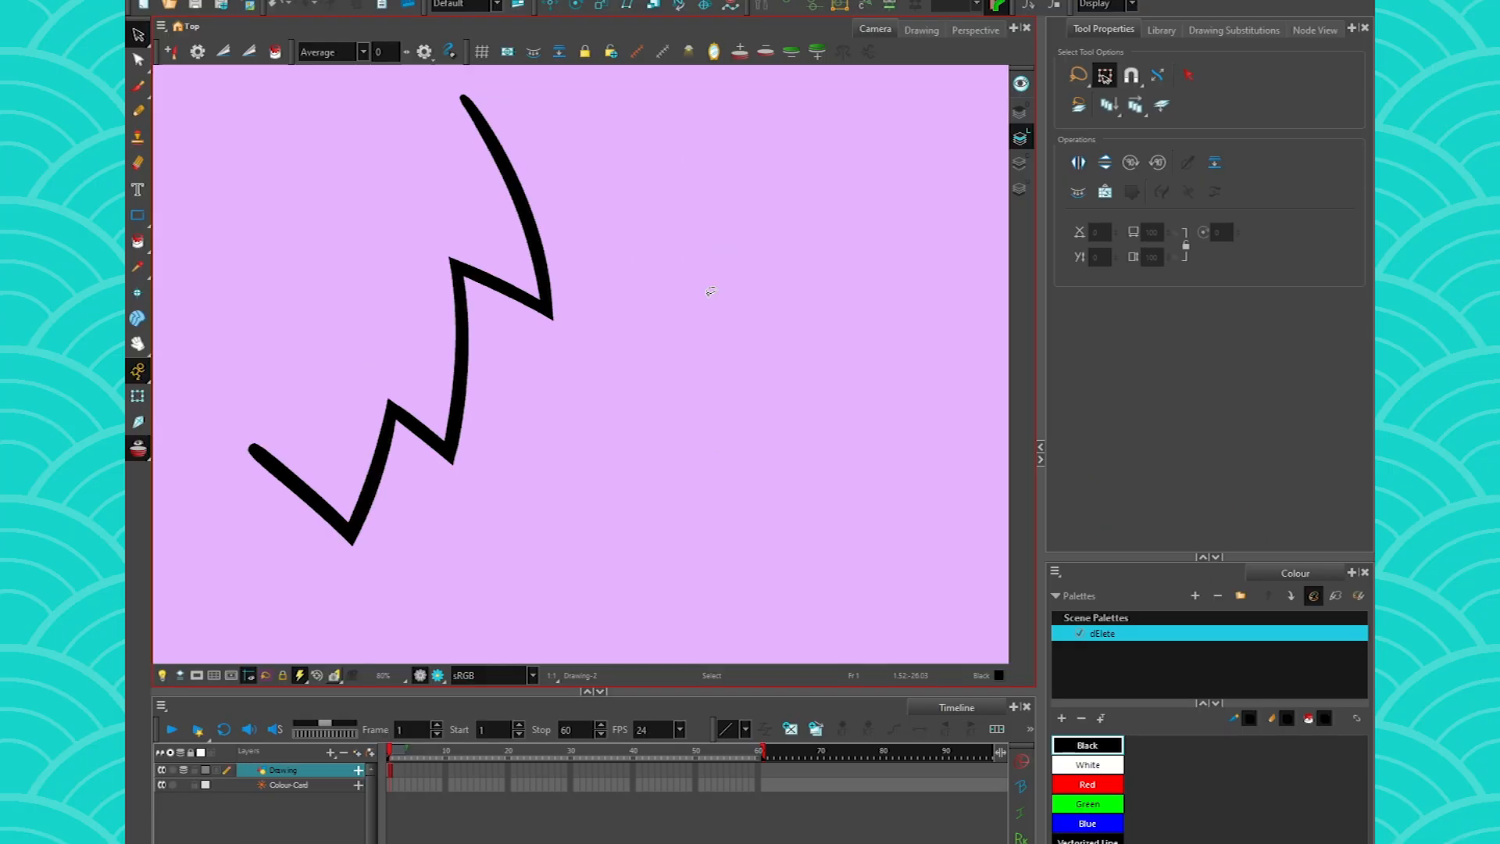
click(138, 111)
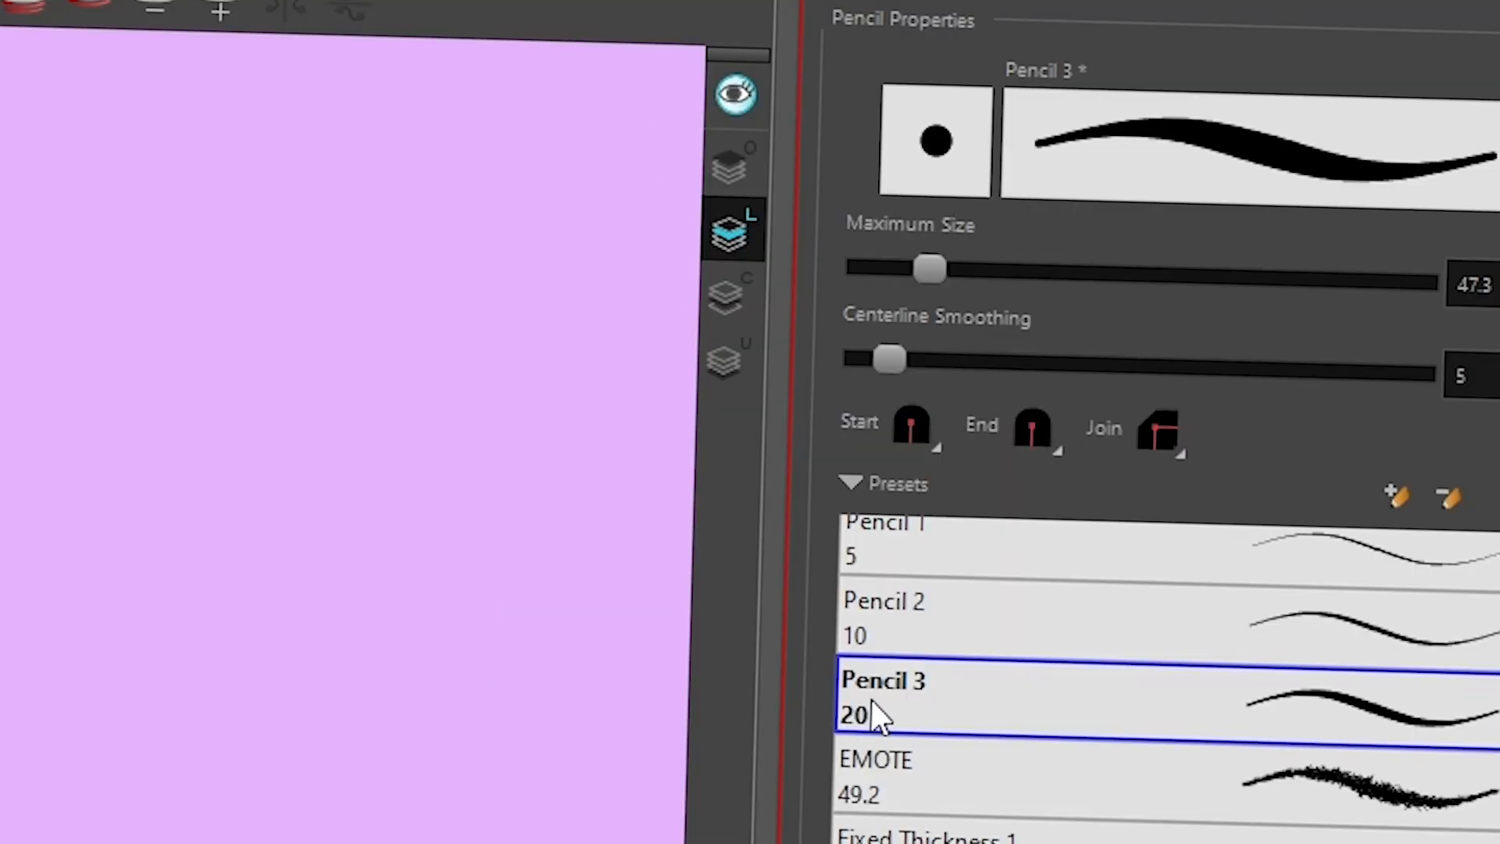
Step: Draw a tapered Pencil 3 line to the right of the zigzag
click(1158, 428)
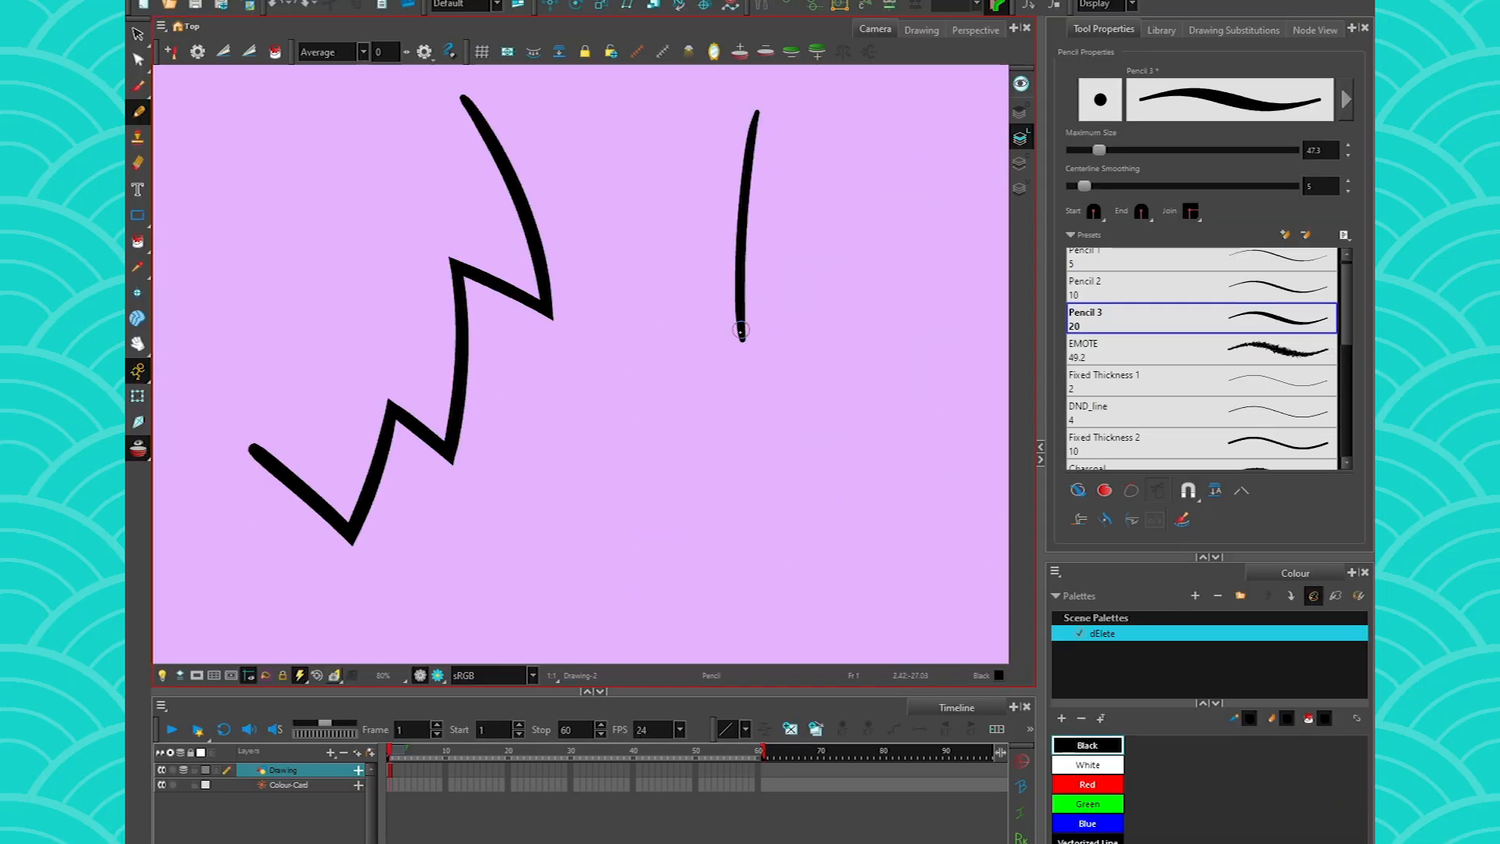
drag(742, 330, 823, 421)
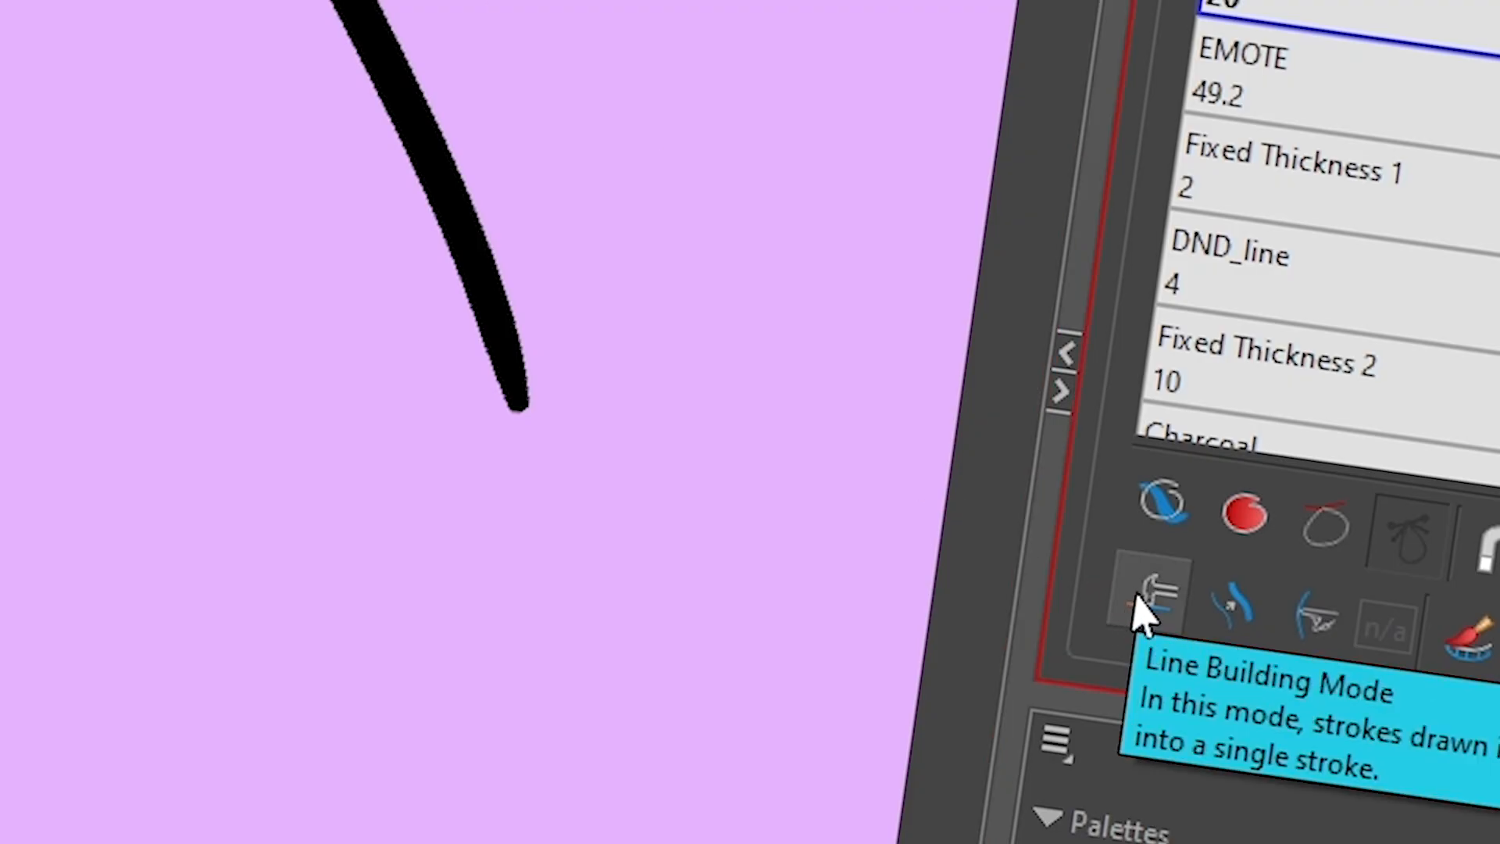
Step: Enable Line Building Mode in the Pencil Tool Properties
click(1155, 598)
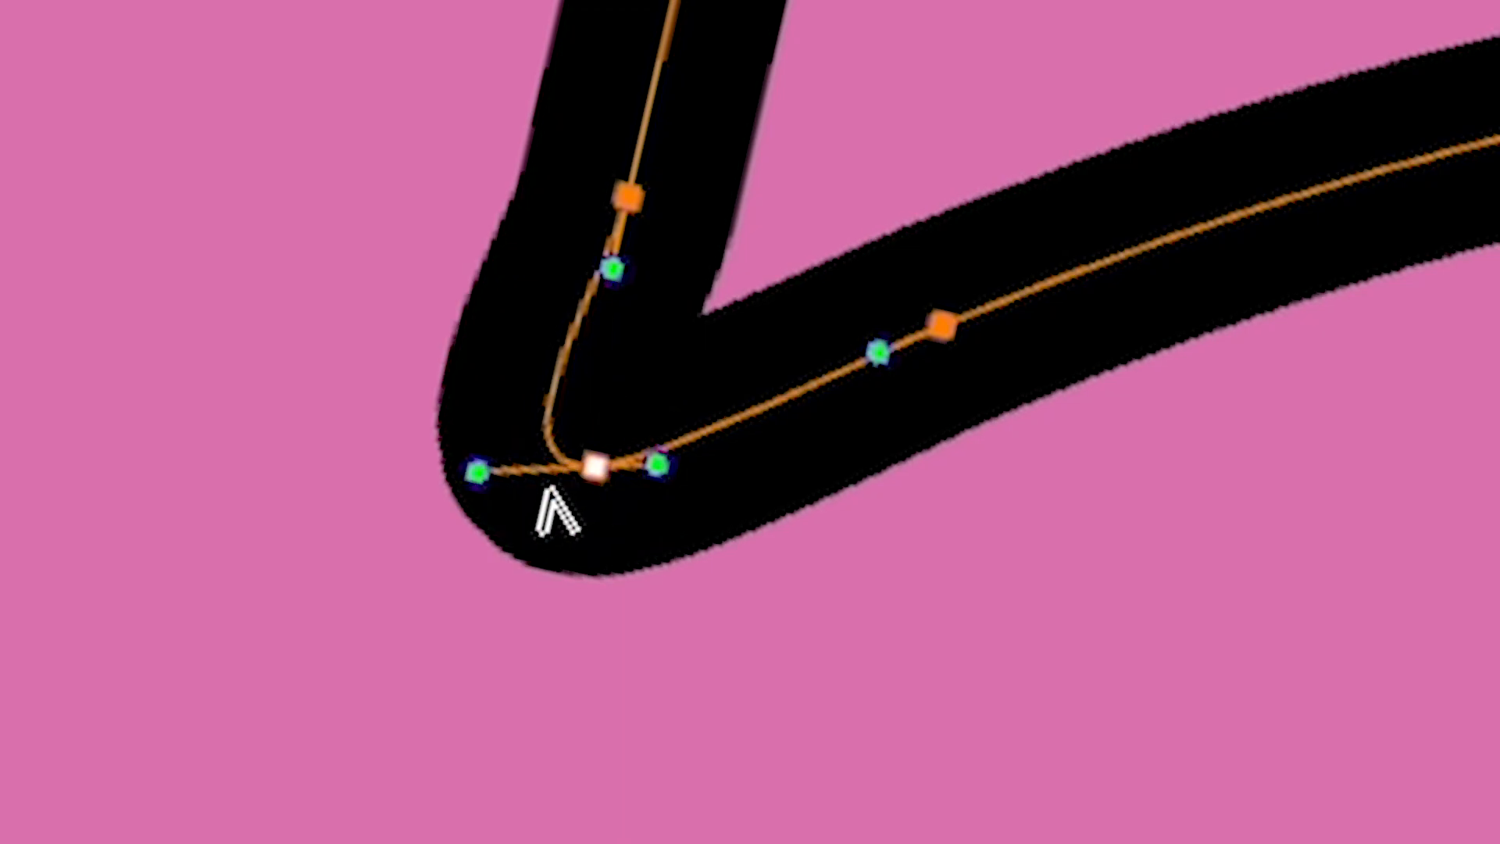
Step: Drag the bend point's Bezier handle inward to sharpen the rounded corner
drag(474, 468, 547, 383)
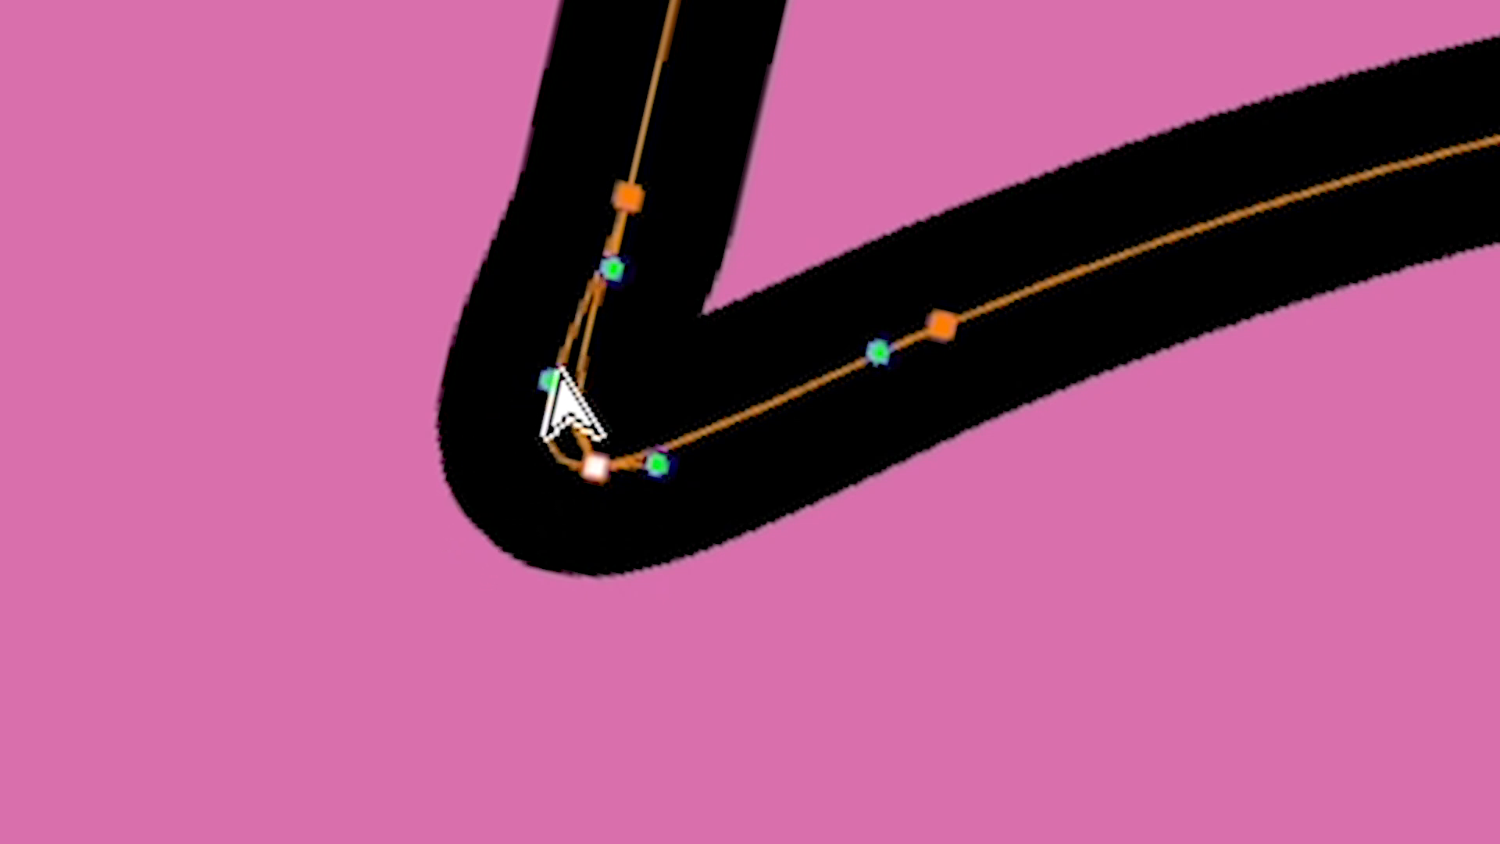